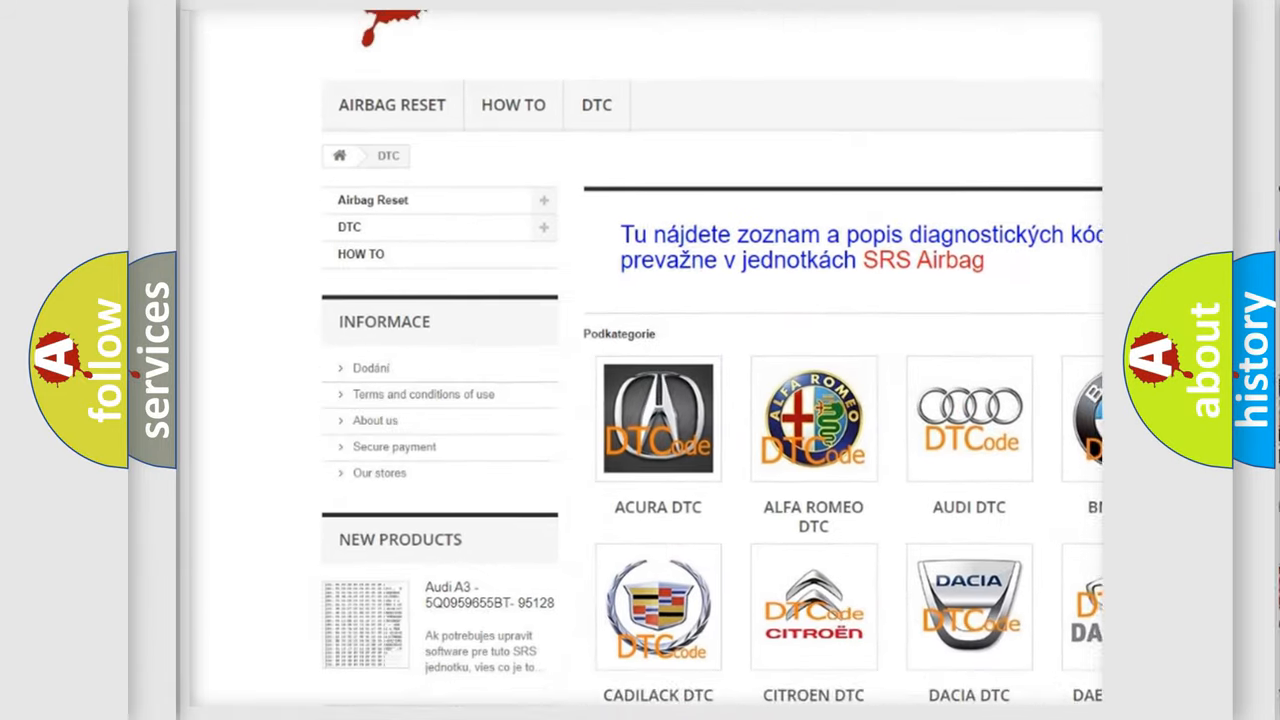
Scroll the DTC brand grid down to the Isuzu, Jeep, Kia, Lancia and Mazda rows
scroll("down", 3)
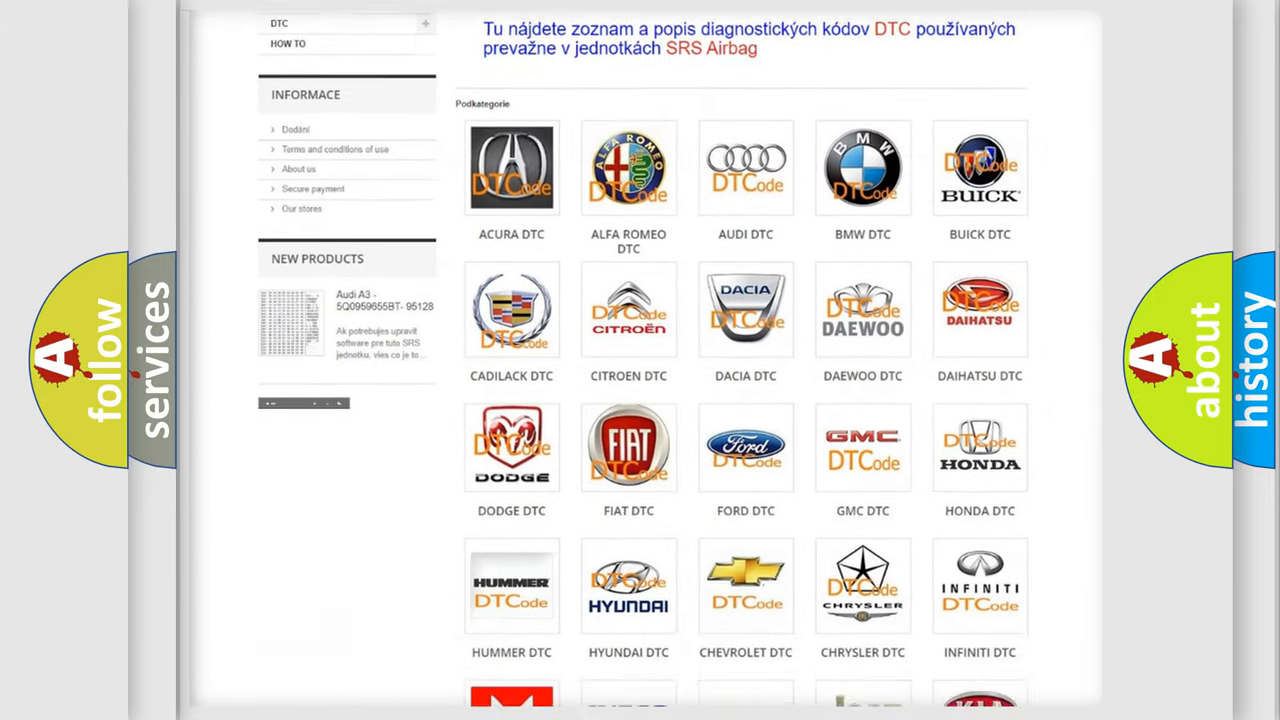
scroll("down", 3)
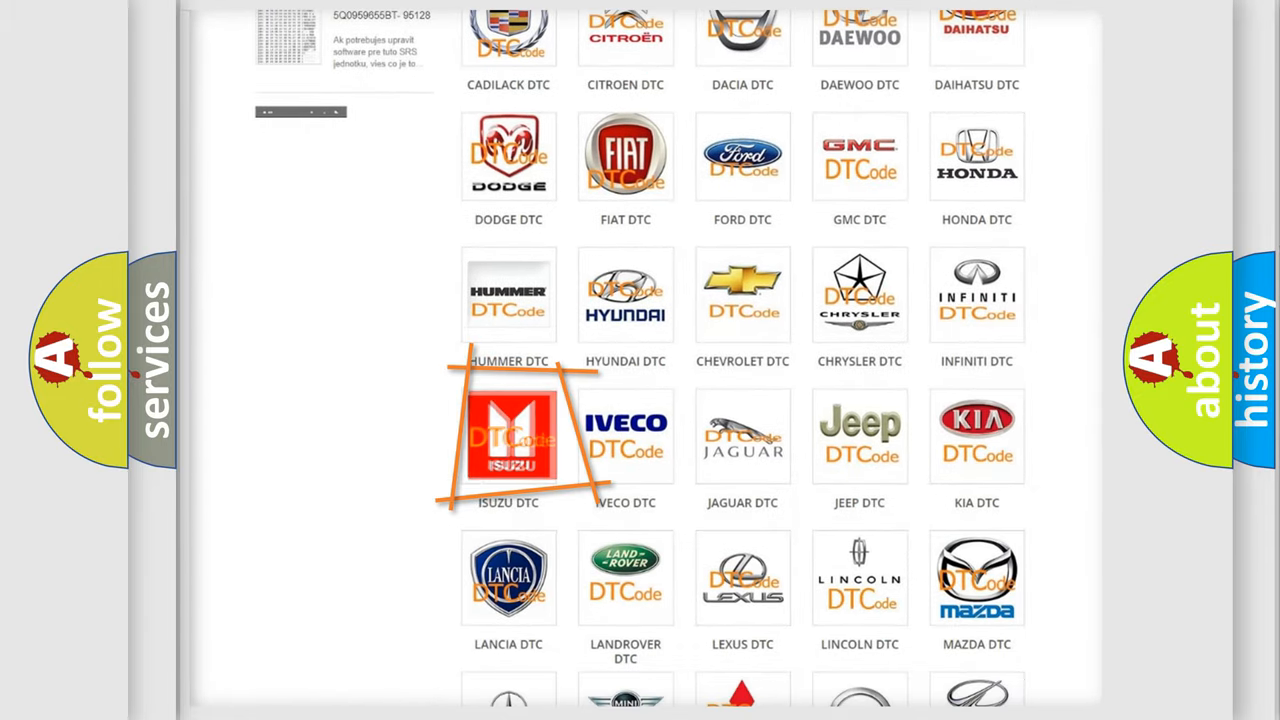
left_click(508, 436)
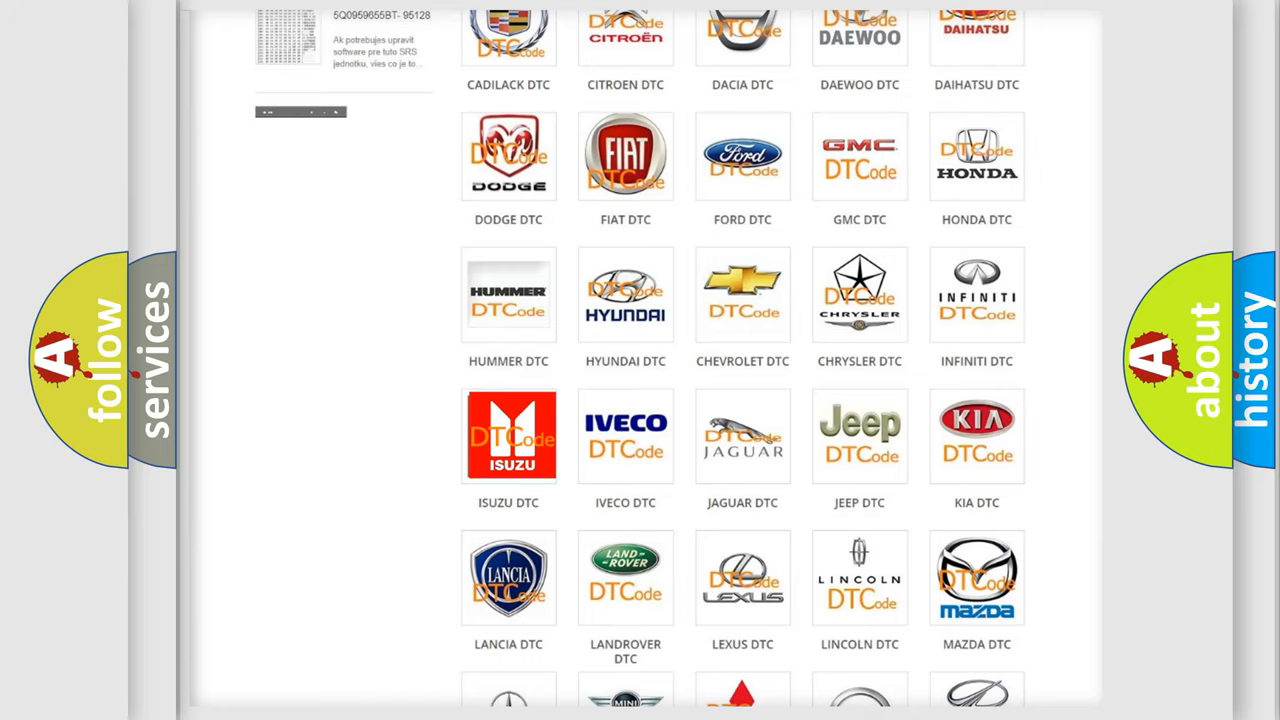